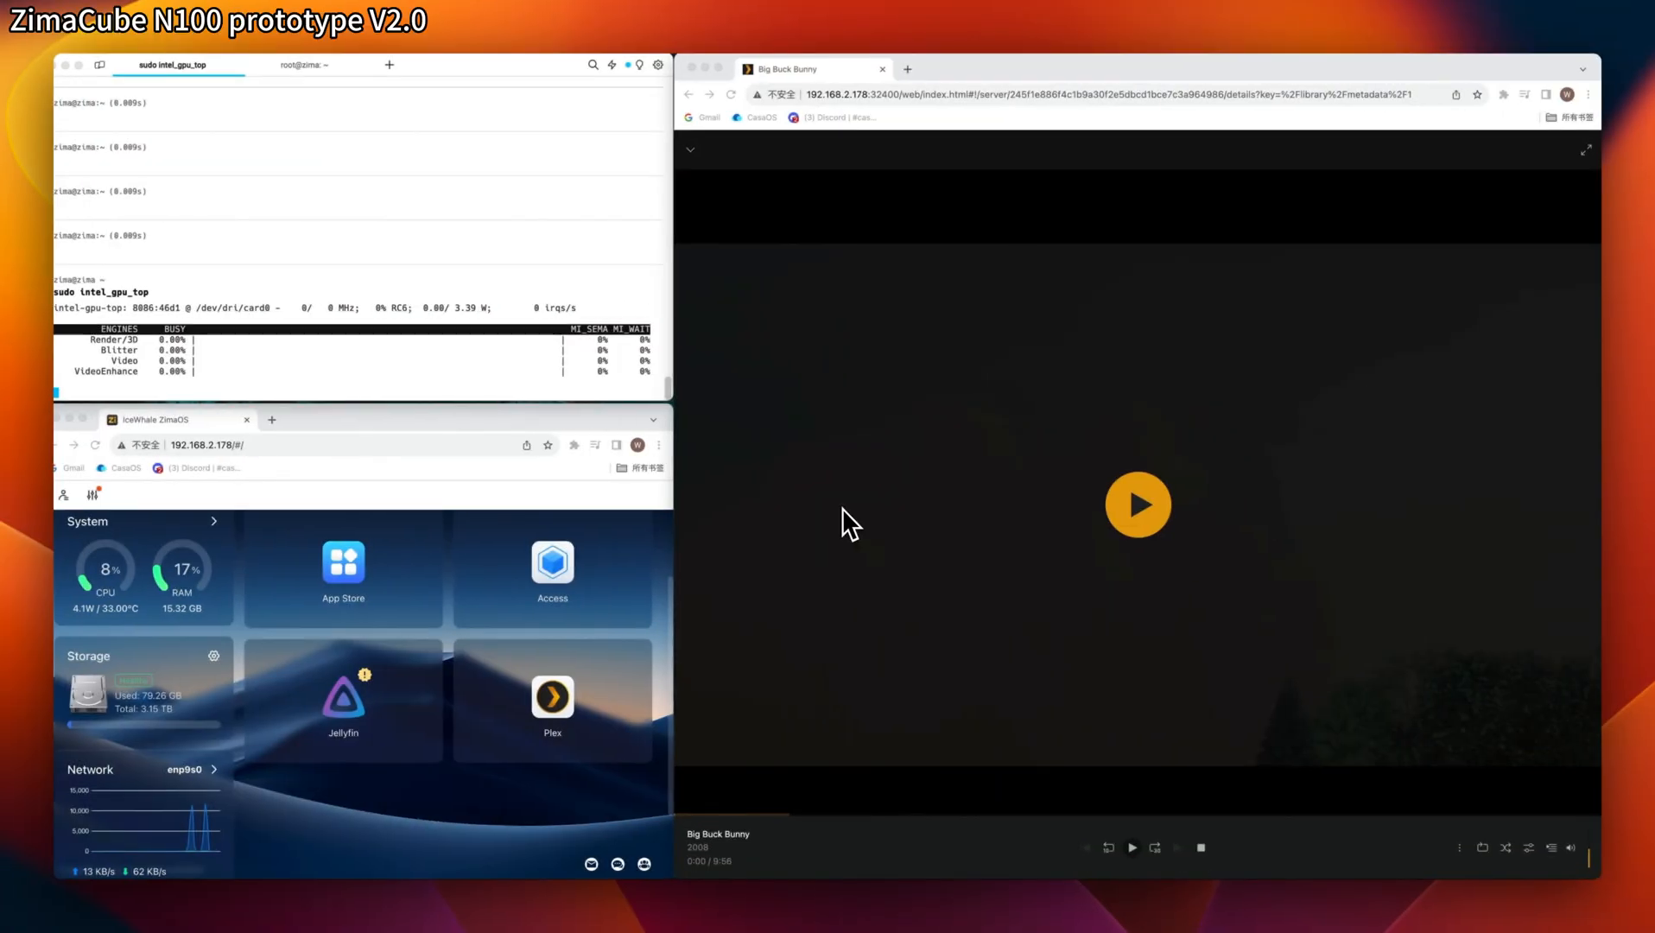
mouse_move(807, 522)
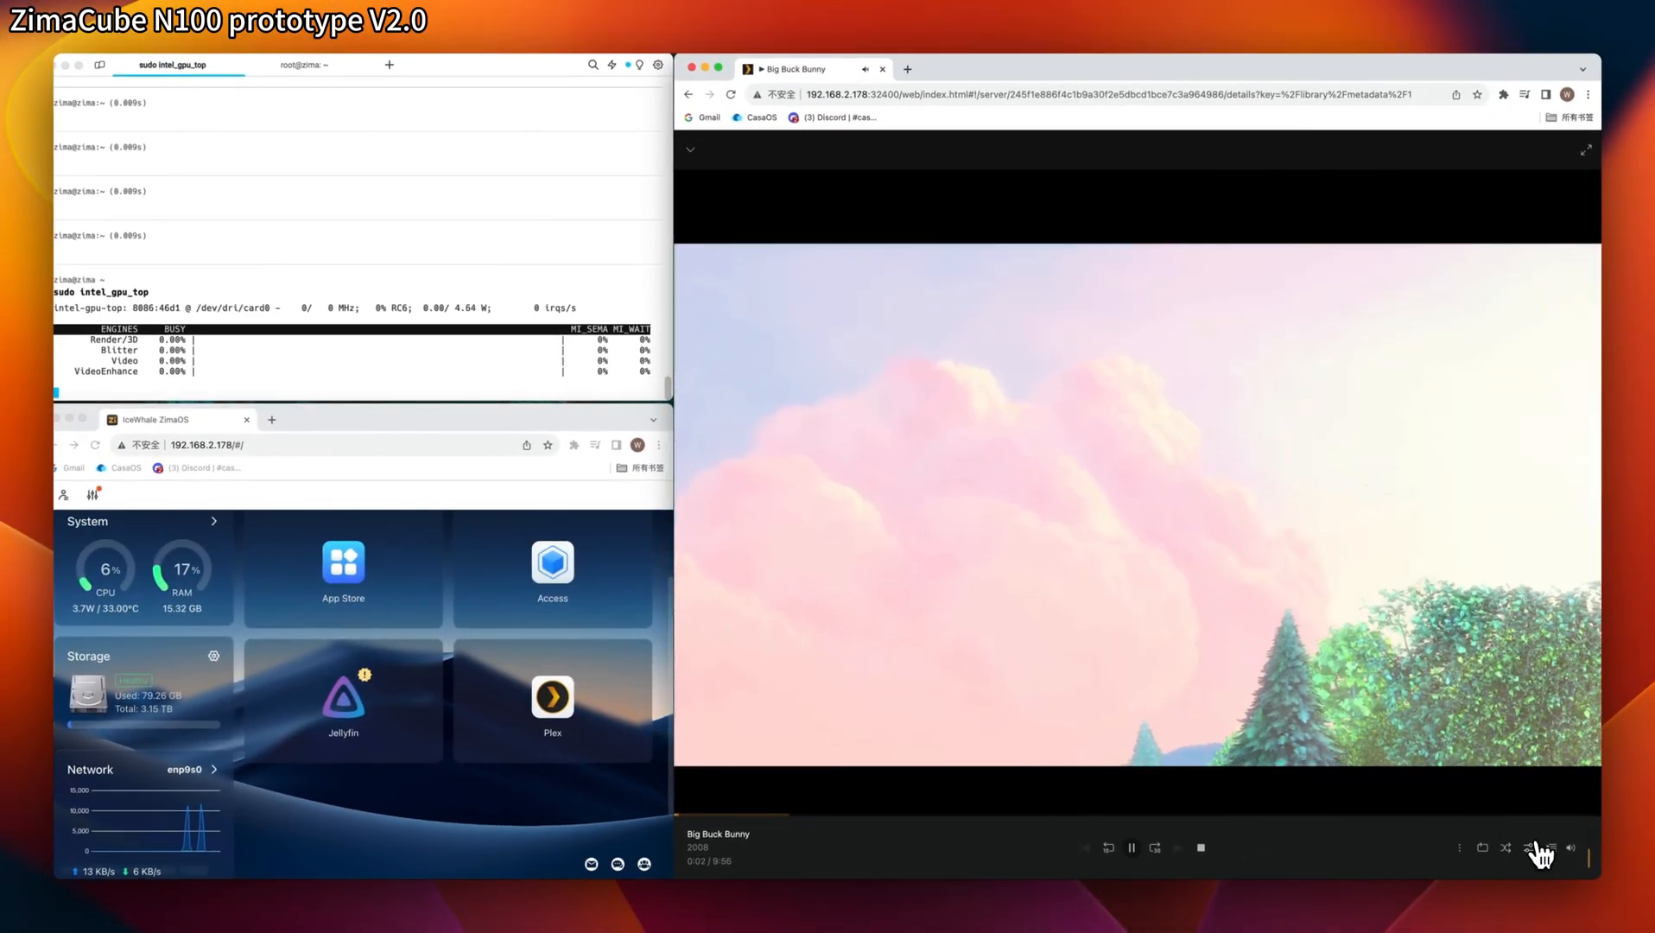
Switch Big Buck Bunny playback from original quality to Convert to 720p HD (High) 4 Mbps.
click(1548, 849)
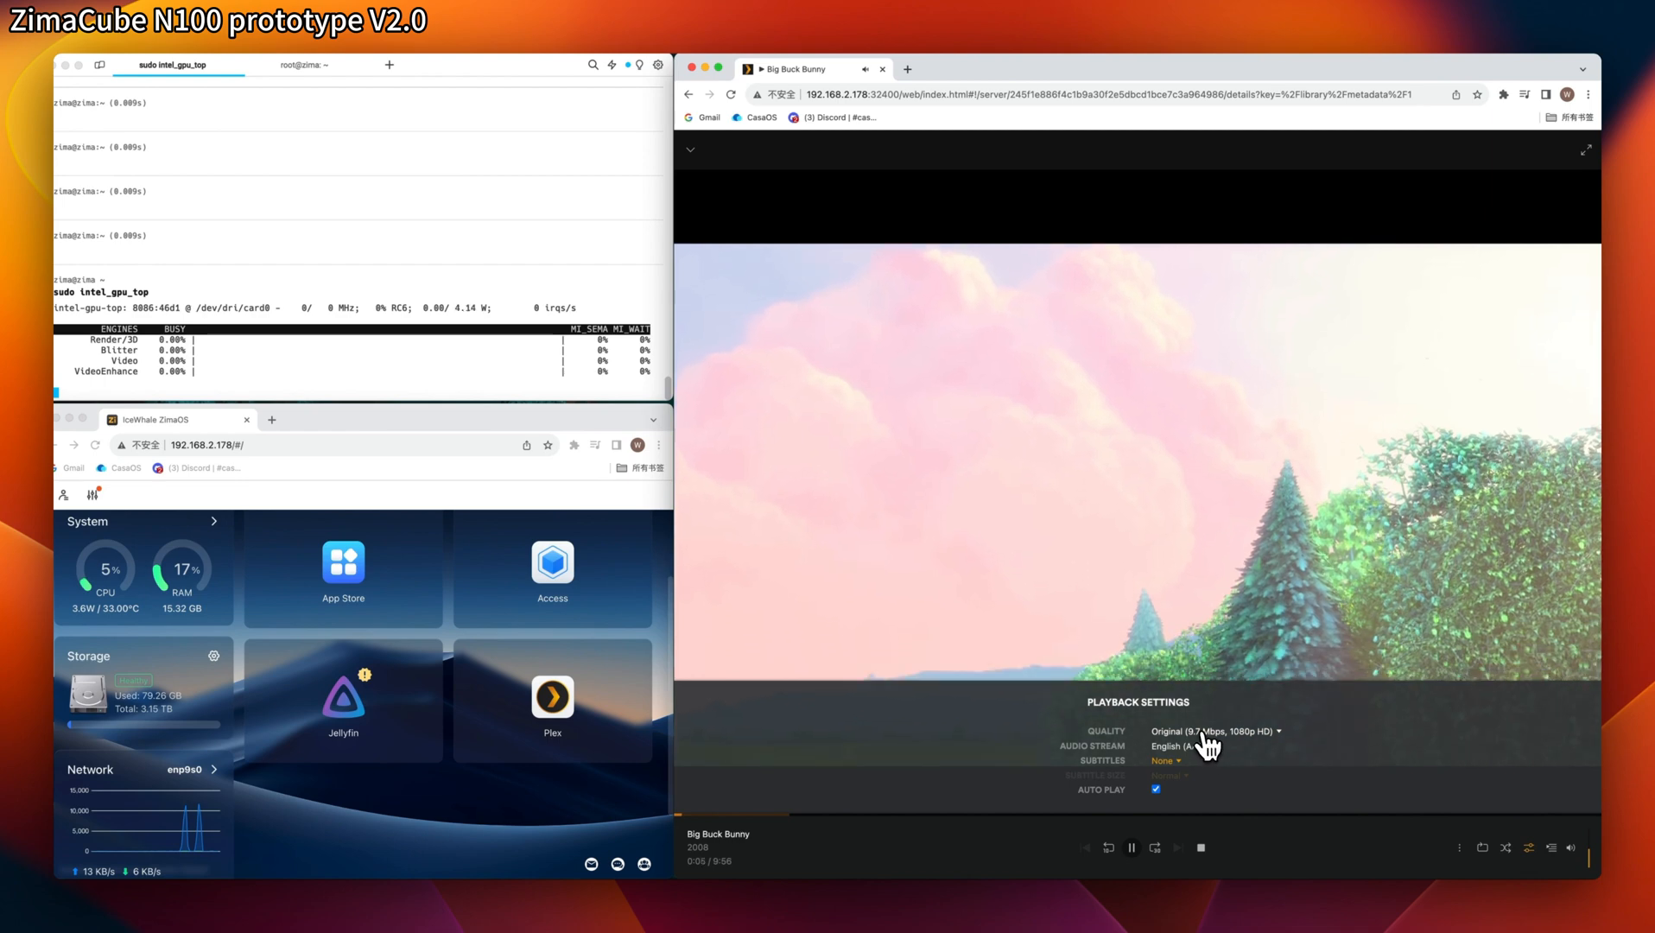
click(1214, 731)
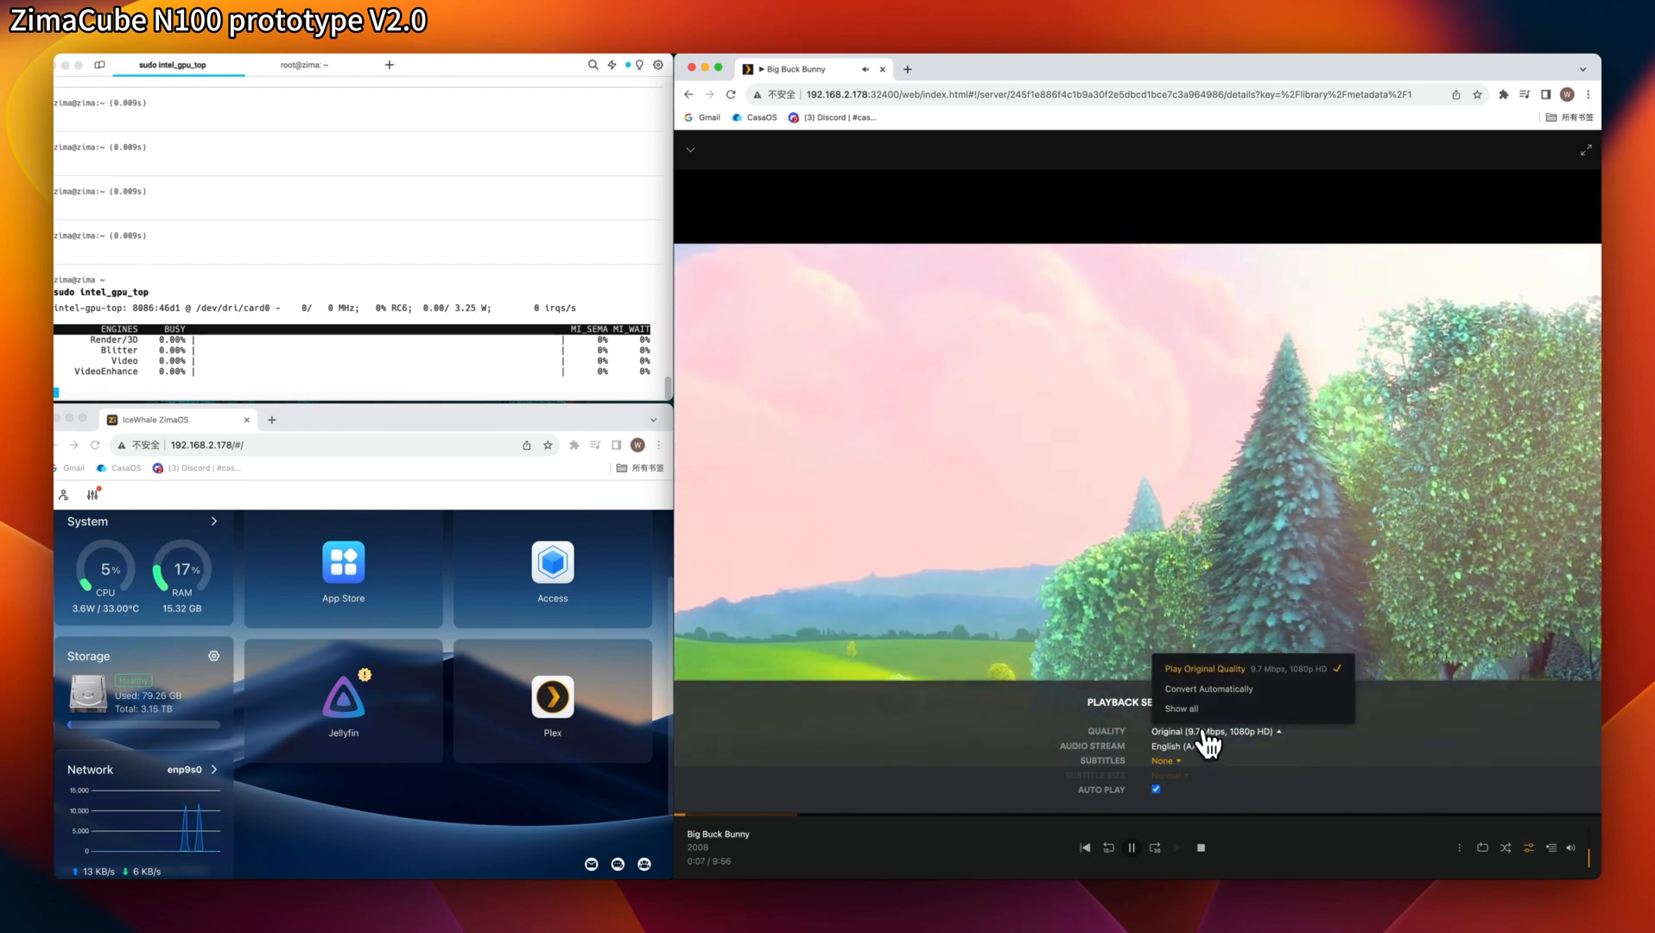
click(1180, 708)
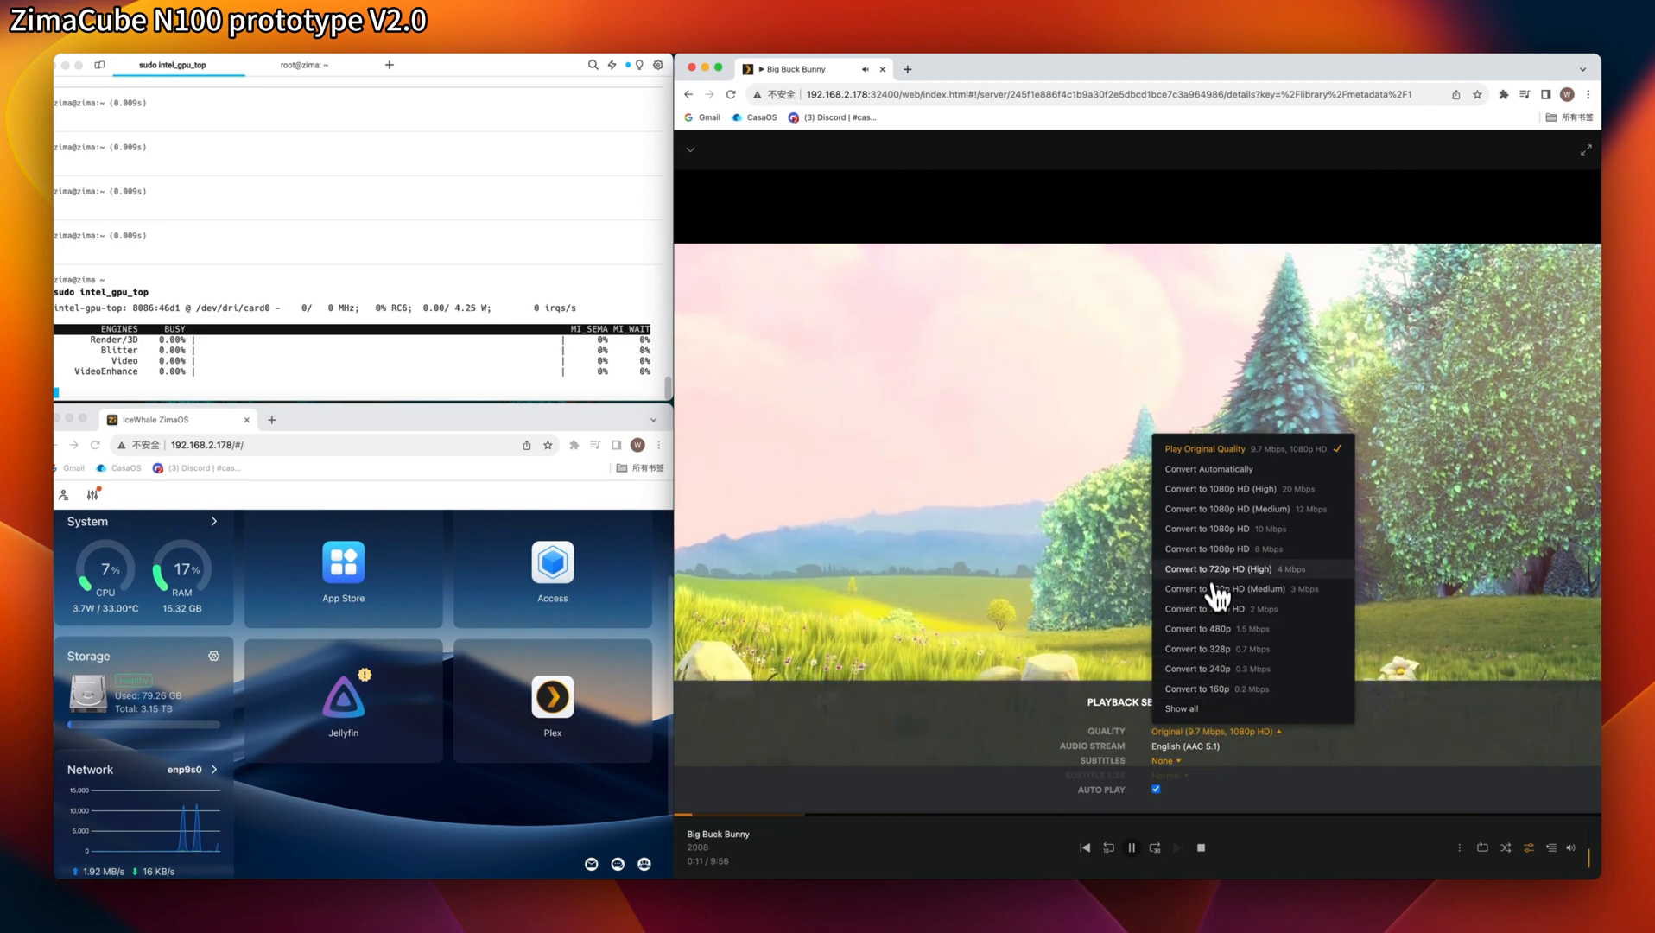
click(1218, 569)
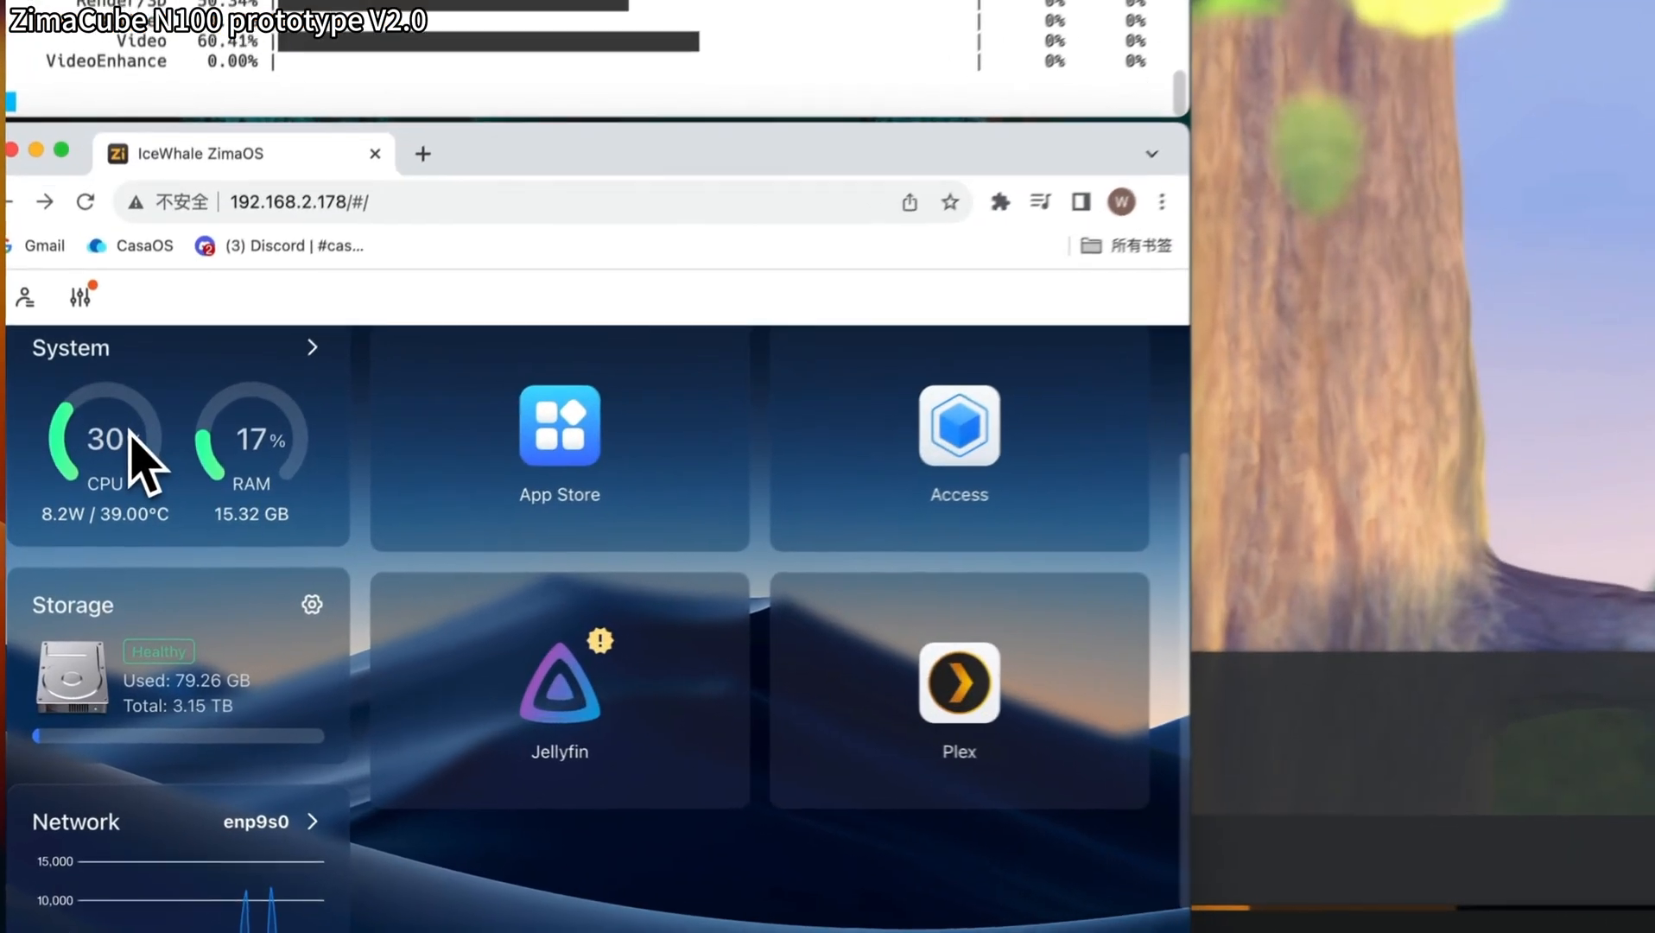
Expand the System widget's per-app CPU list to check Plex's share, then collapse it.
click(313, 347)
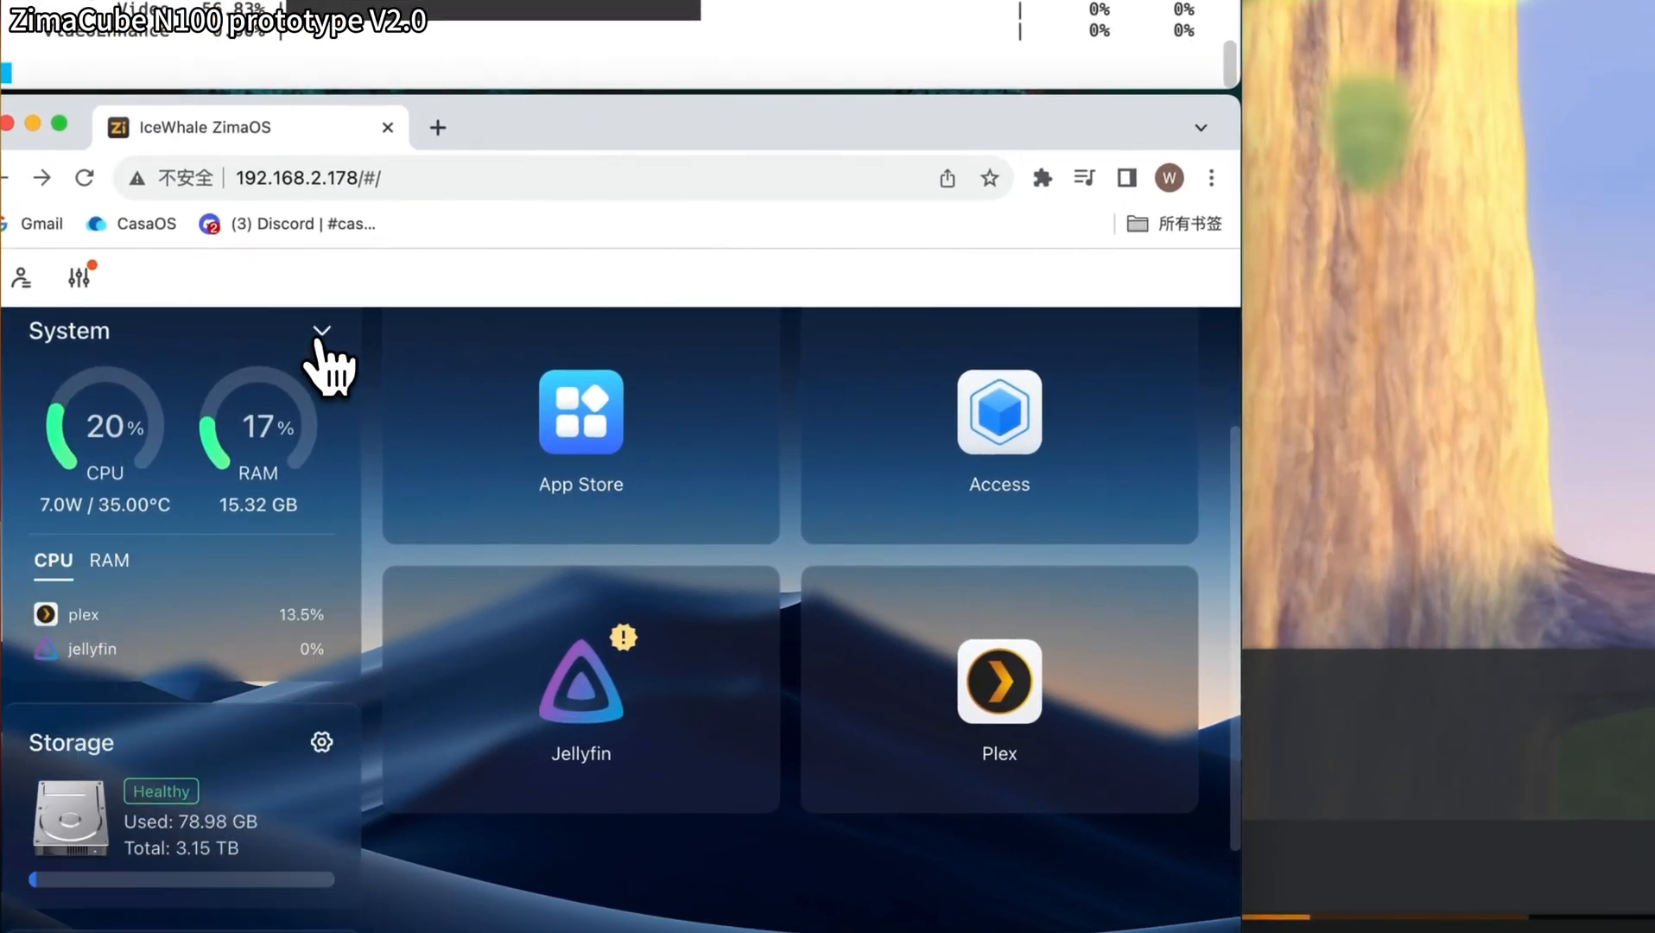
click(321, 330)
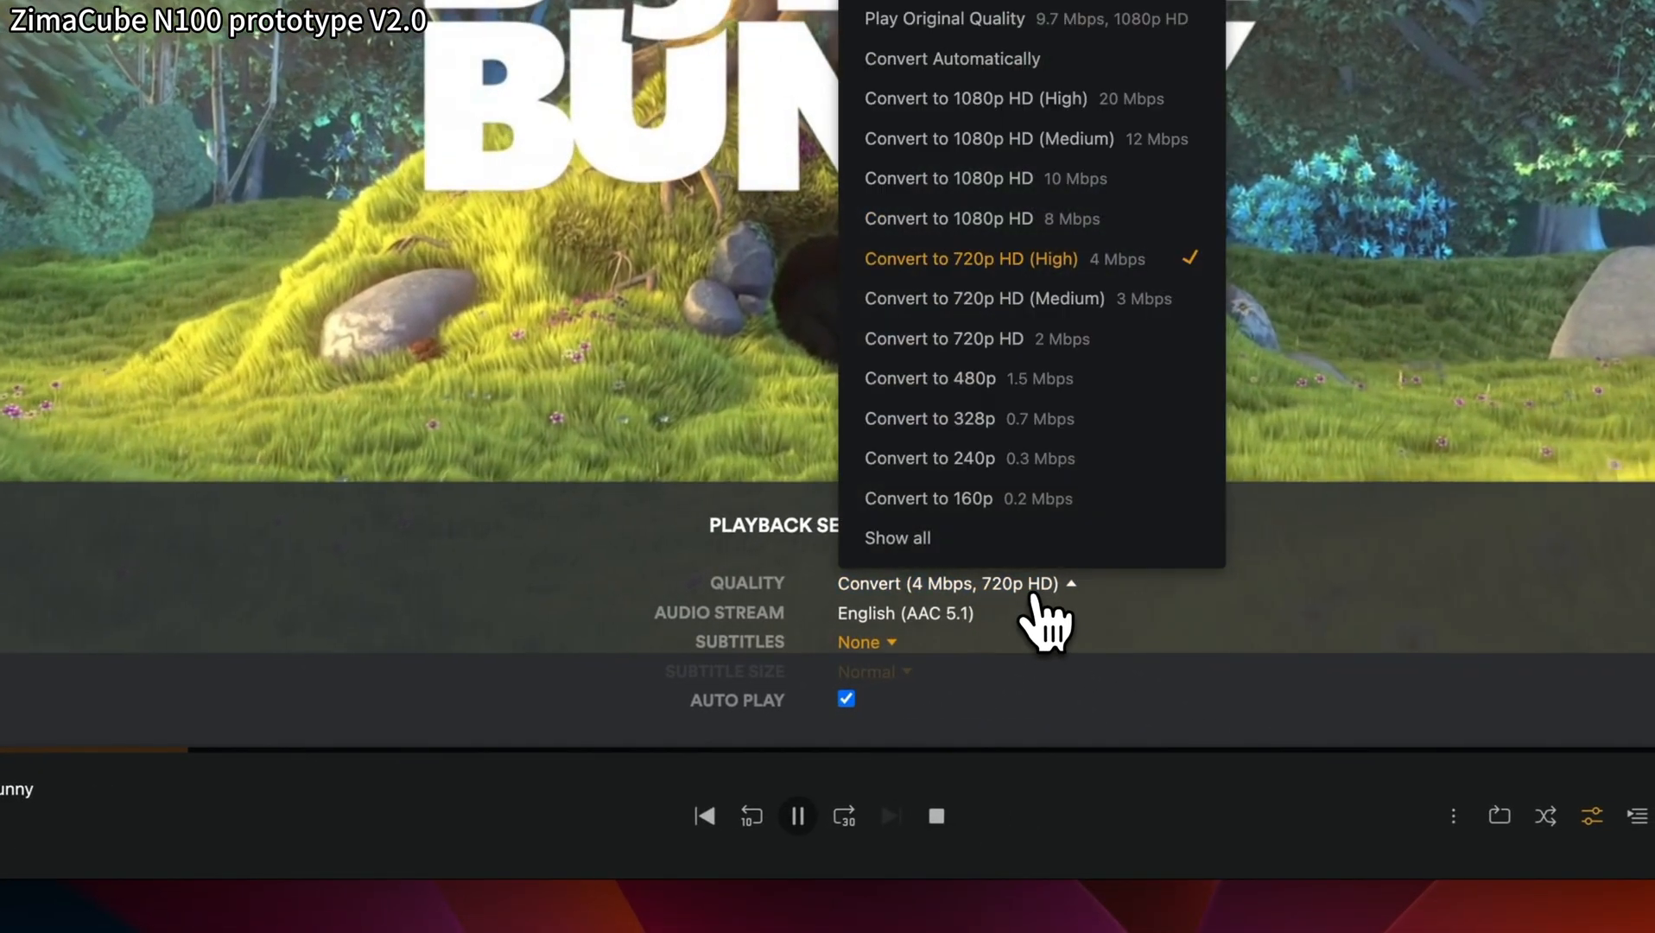
Trial Convert to 480p 1.5 Mbps, seek ahead in the film, then restore 720p HD (High) 4 Mbps.
click(929, 379)
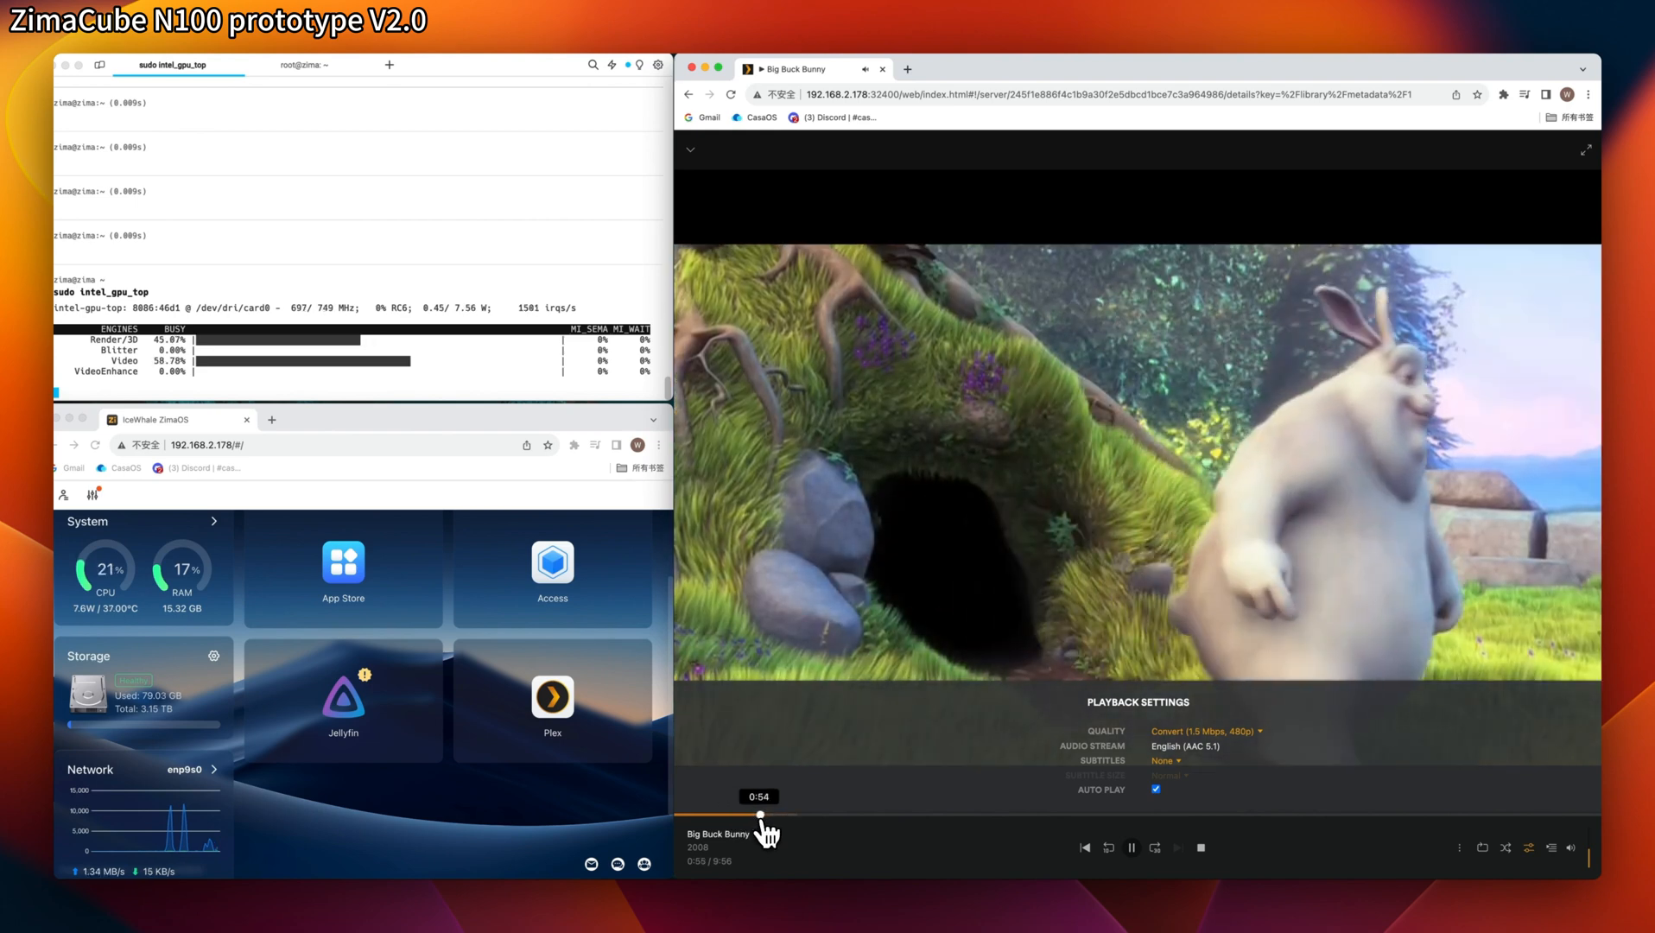
click(793, 814)
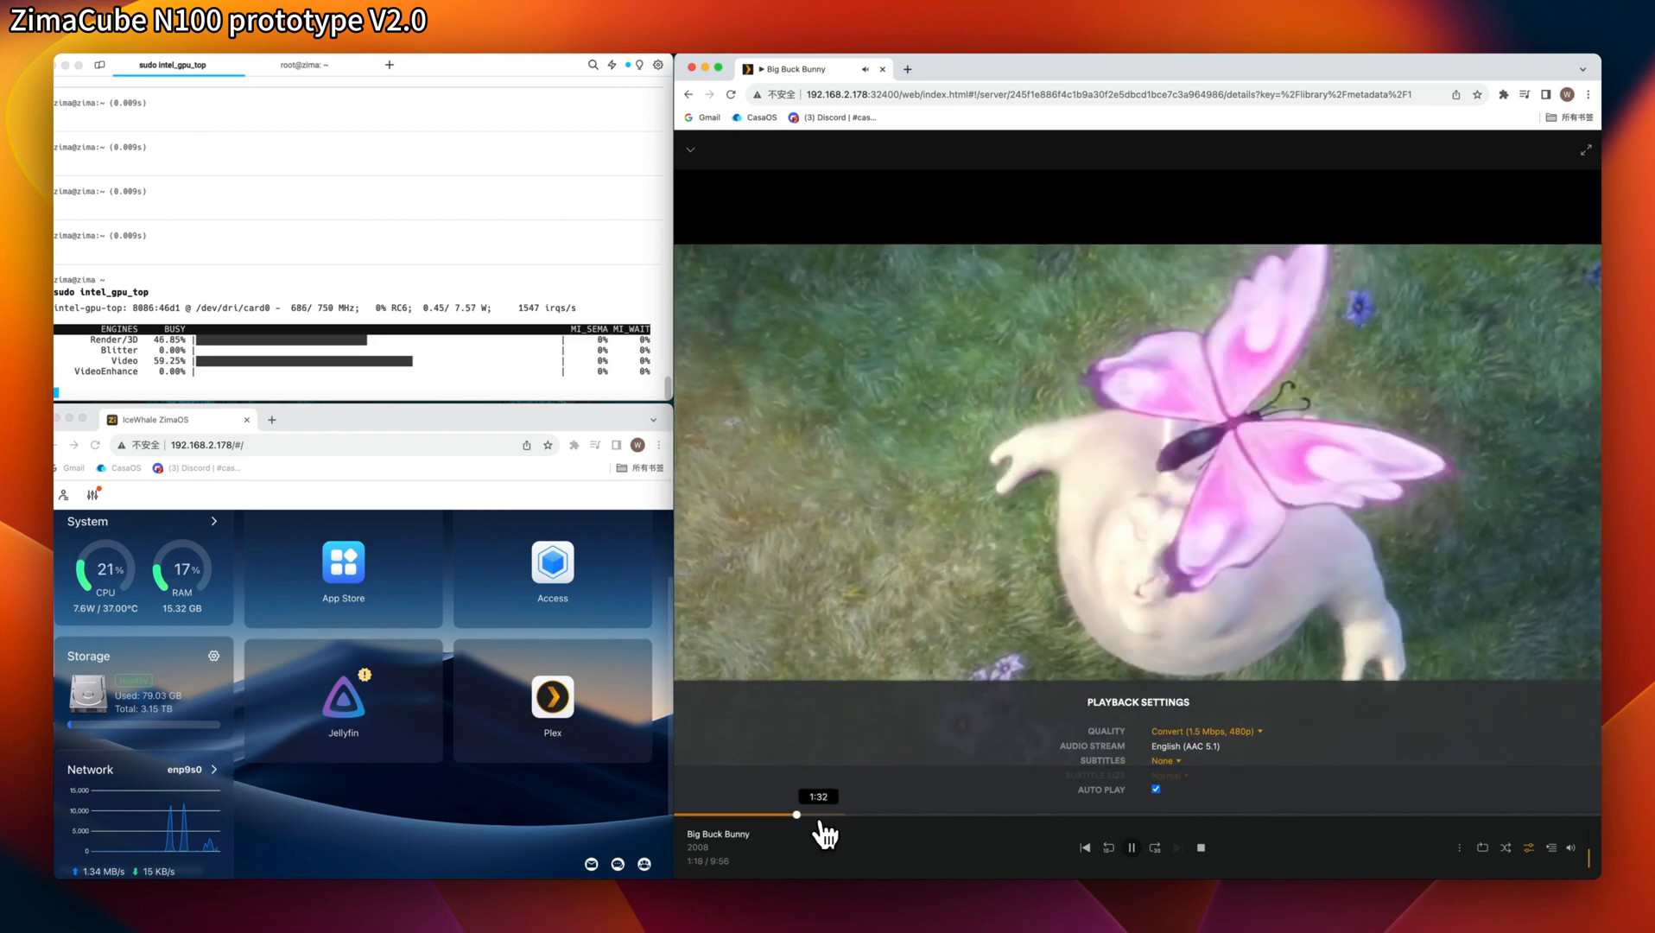
click(1201, 731)
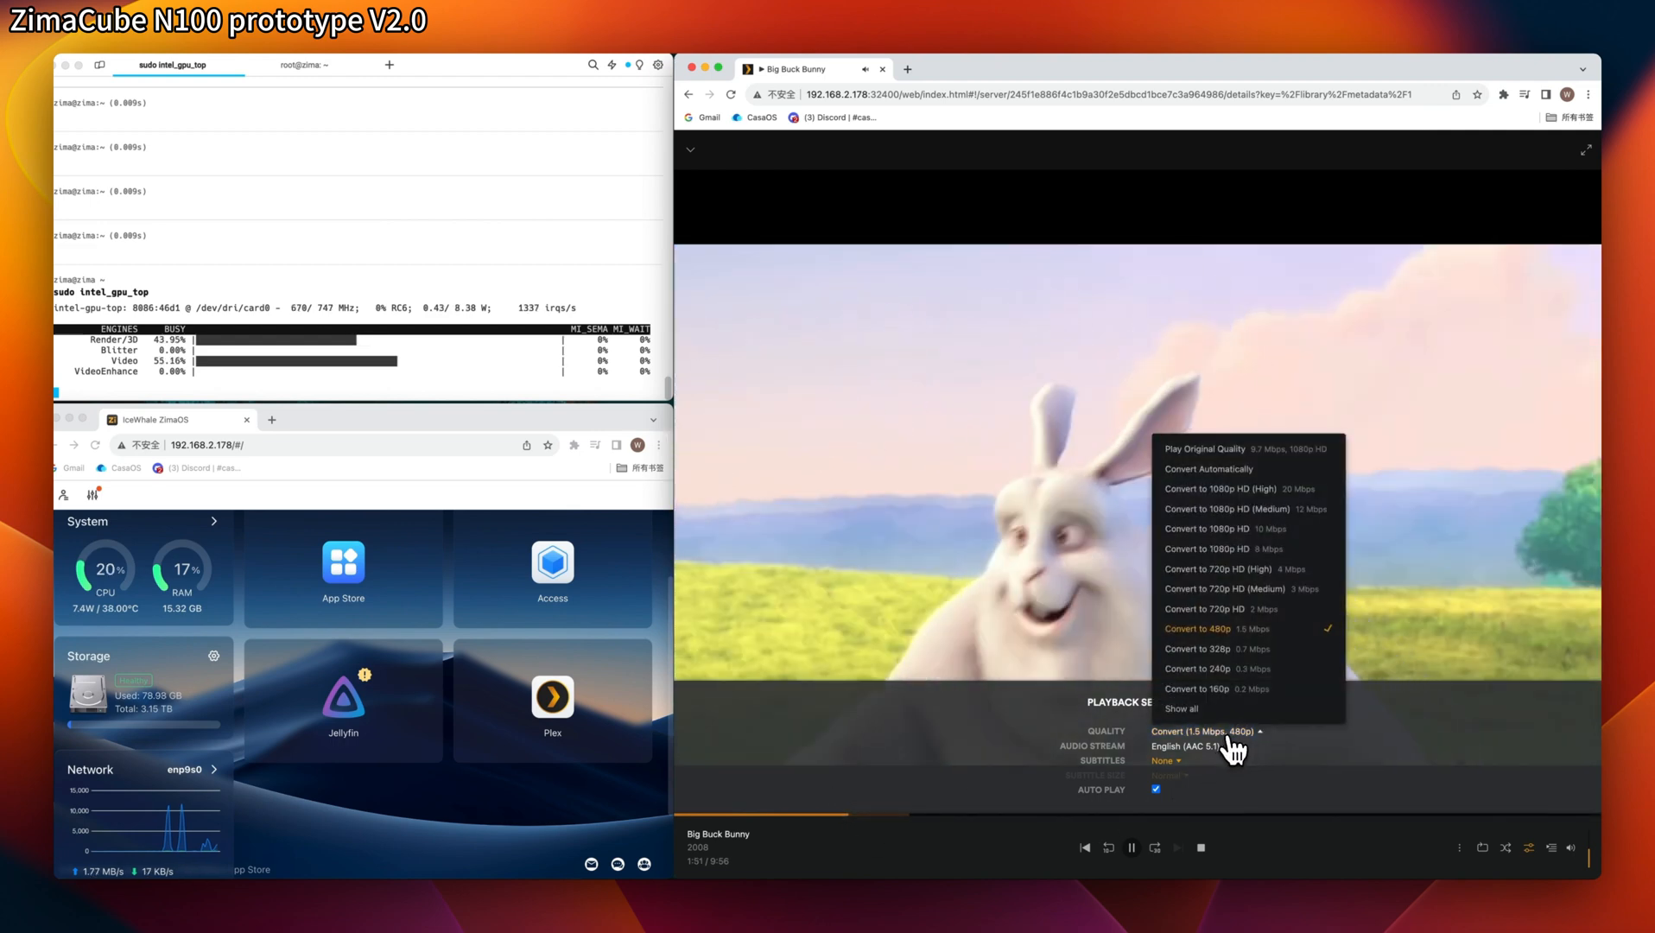
click(1225, 568)
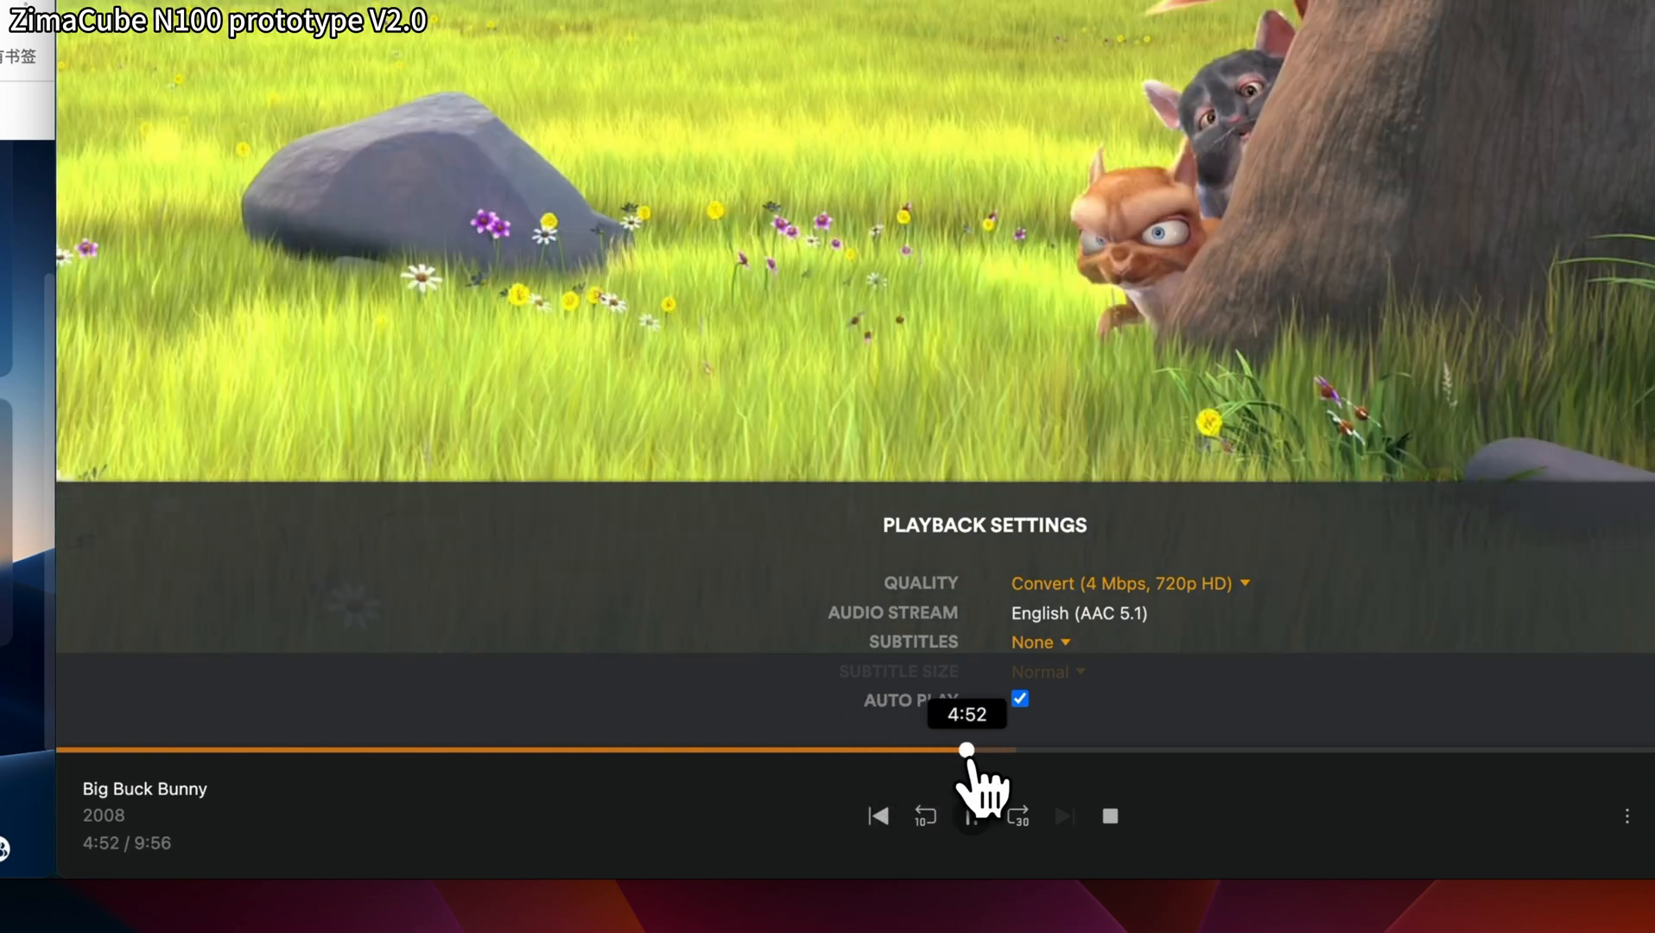
Change the conversion quality to 480p at 1.5 Mbps.
click(1129, 582)
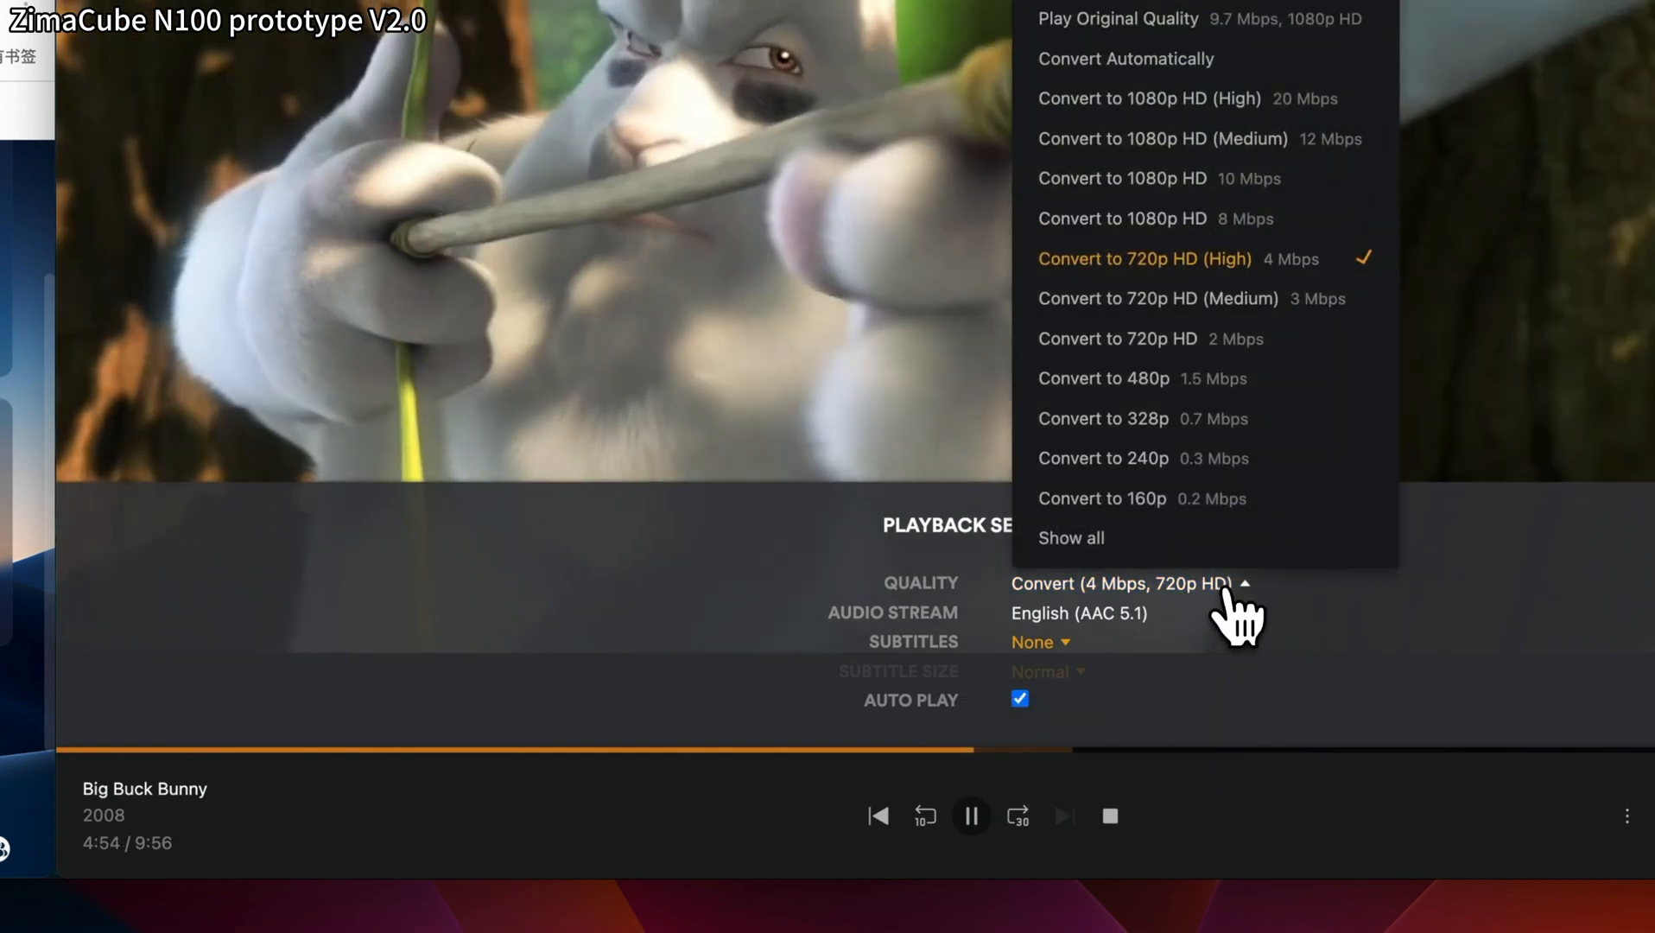
click(1104, 378)
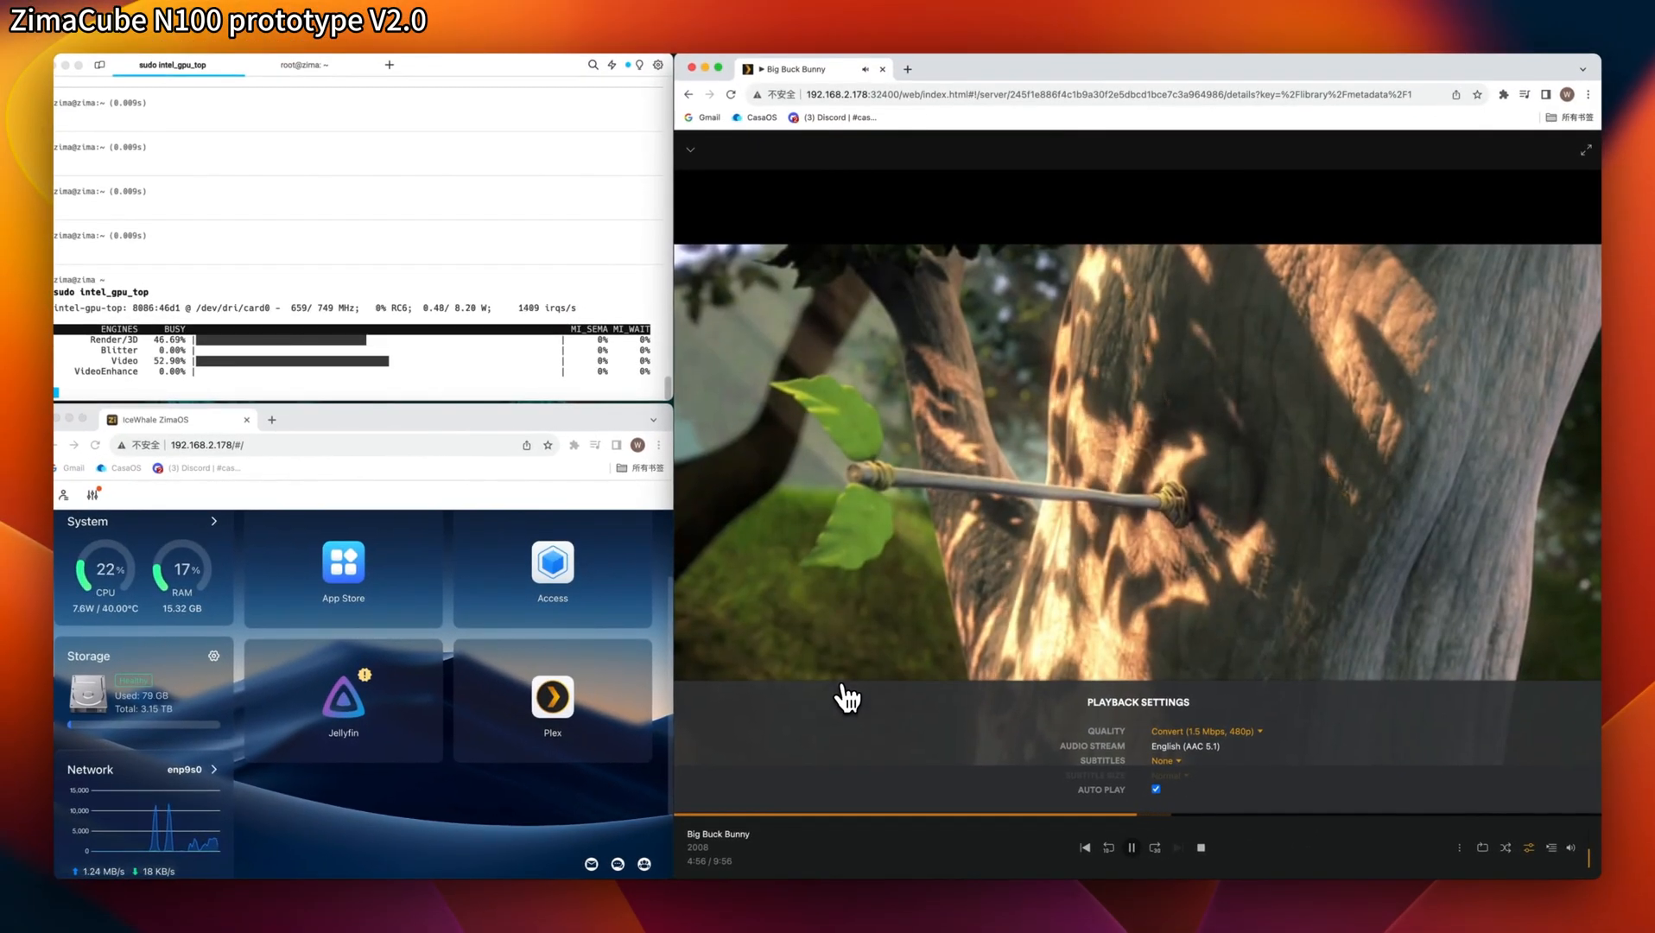
Seek back to the opening titles, then forward to about 7:52 on the timeline.
click(707, 815)
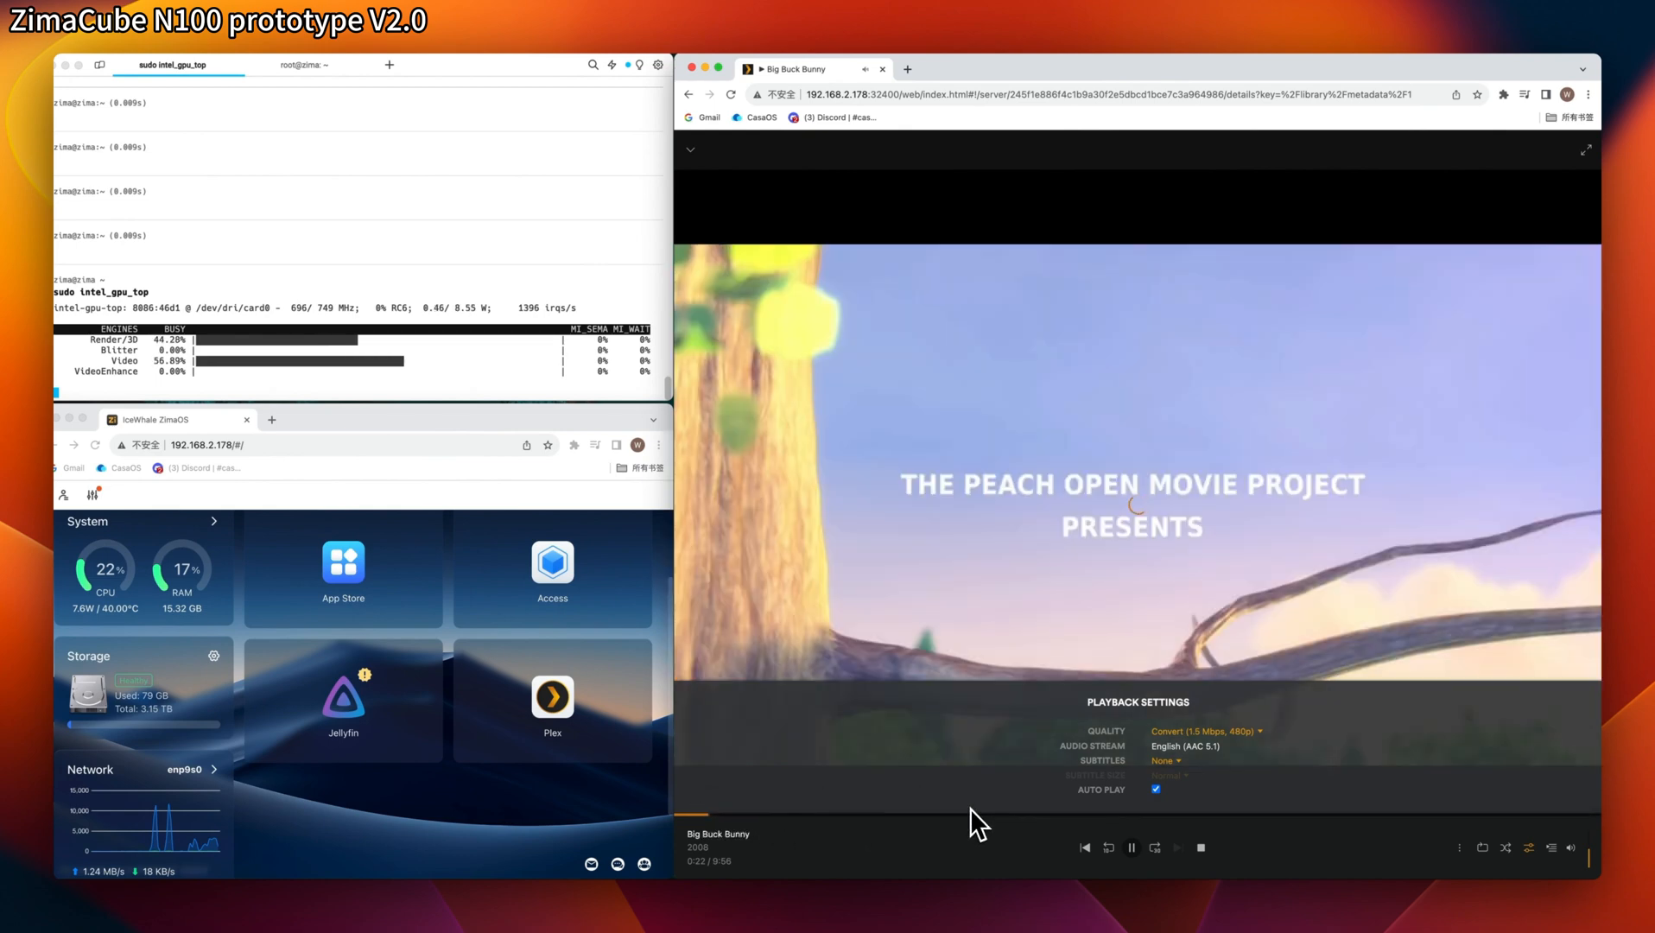
click(1415, 825)
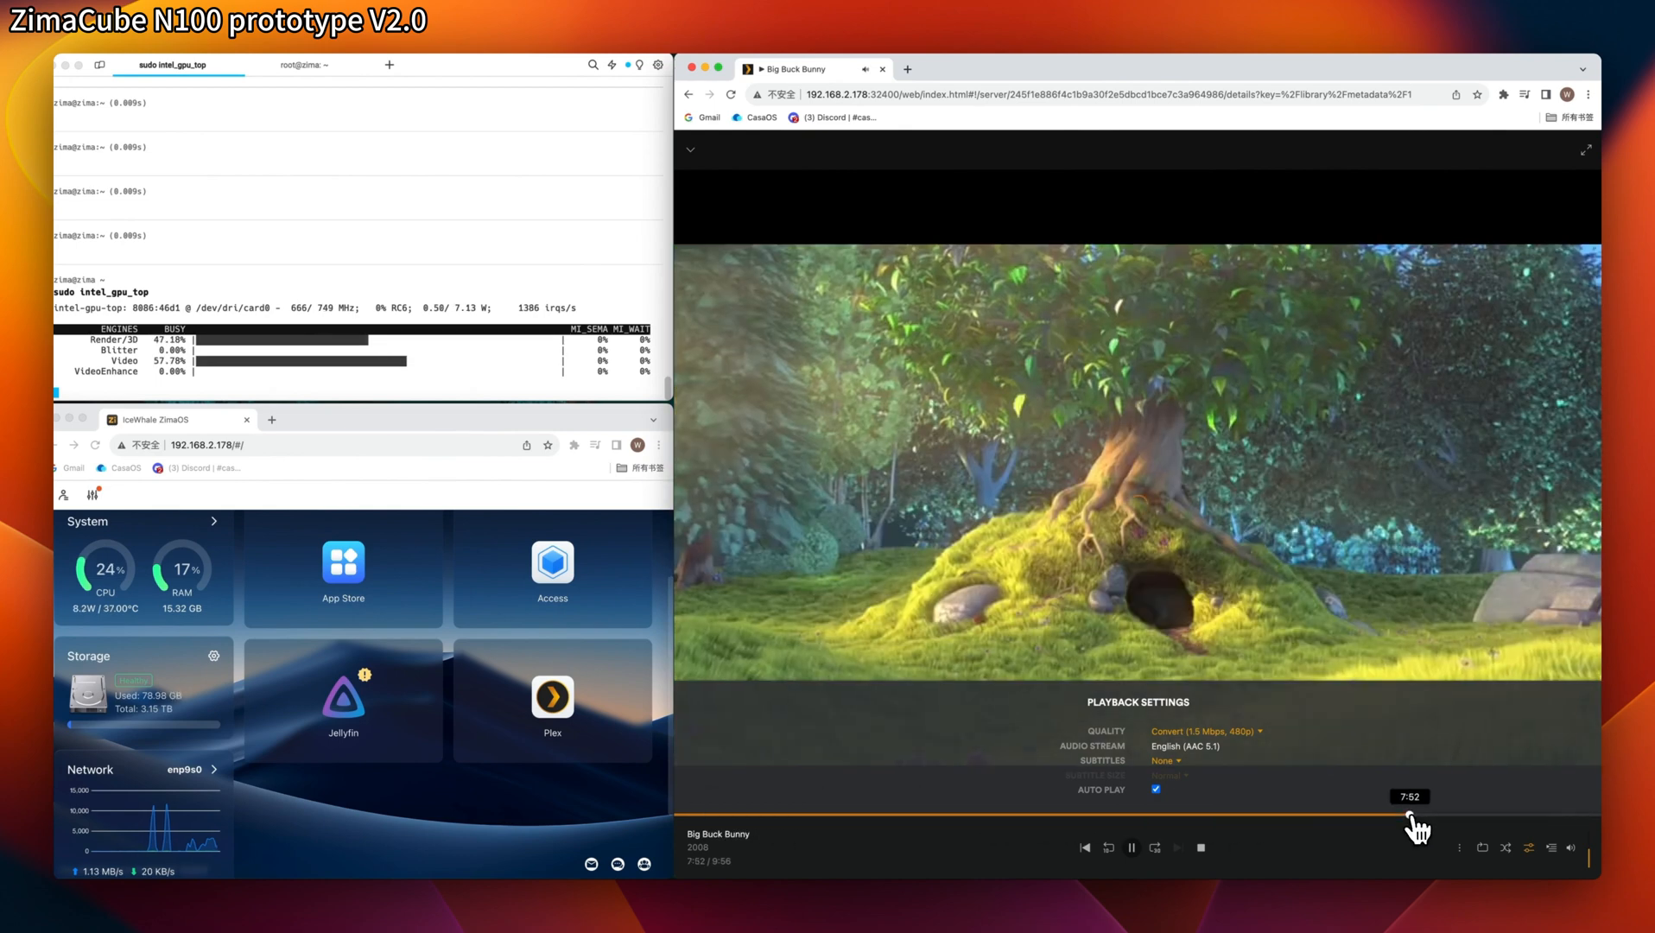